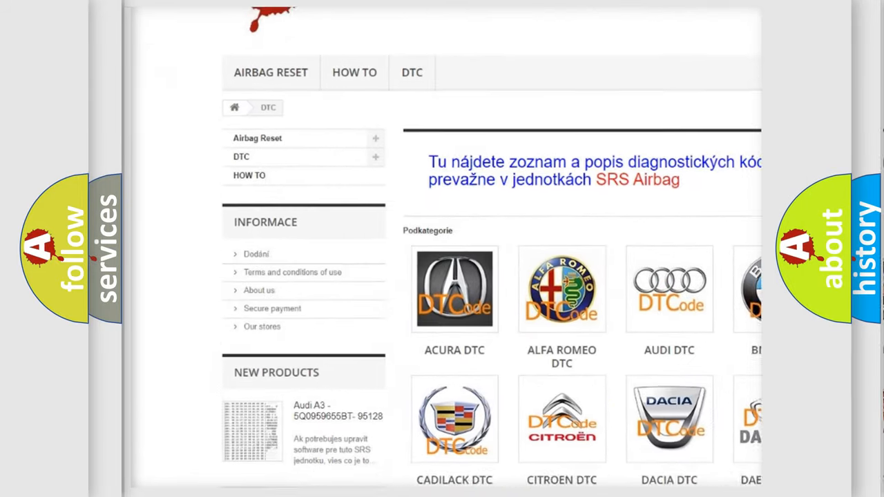
scroll(down, 3)
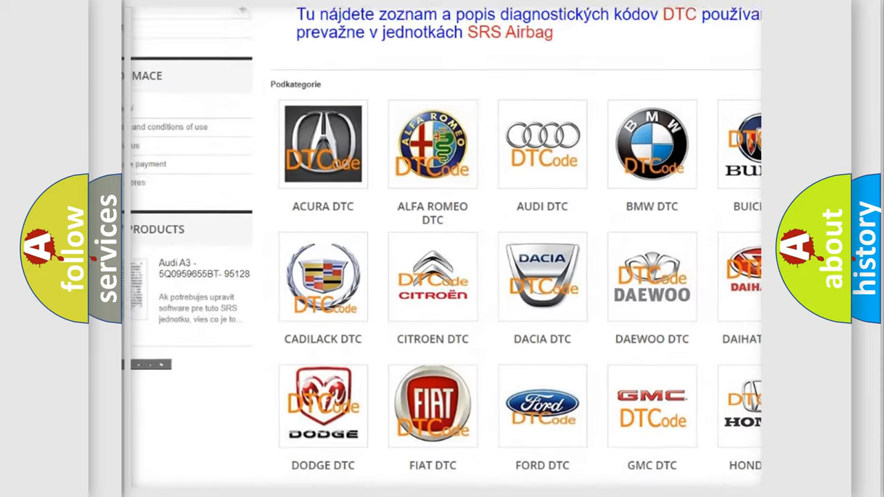
scroll(down, 3)
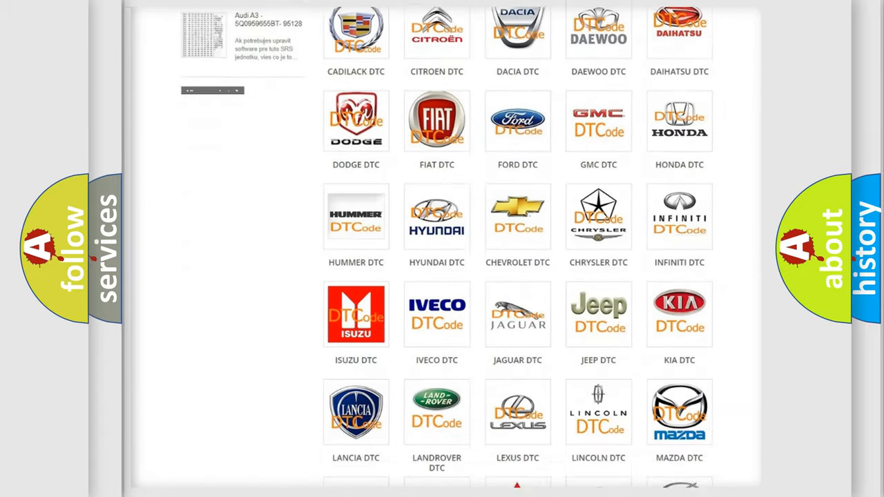
scroll(down, 3)
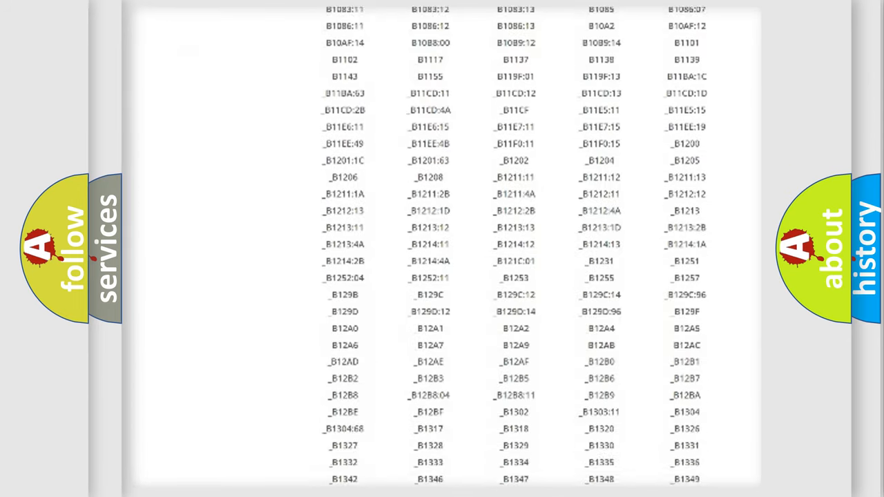
scroll(down, 3)
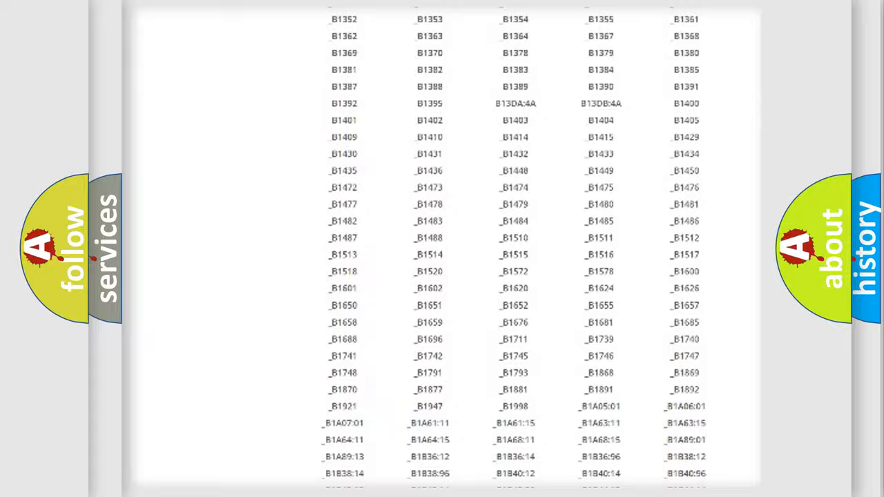